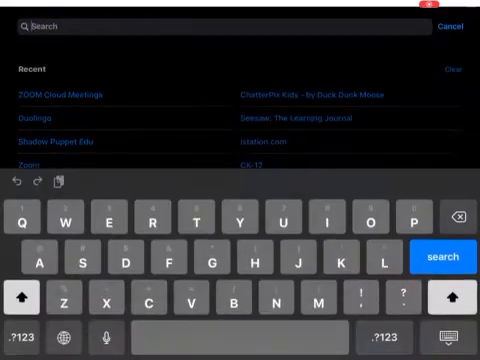
# Search the catalog for 'Google chro' and request installation of Google Chrome.
pyautogui.write('Google')
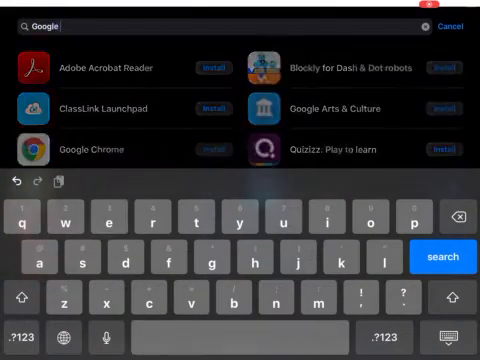
pyautogui.write('chrome')
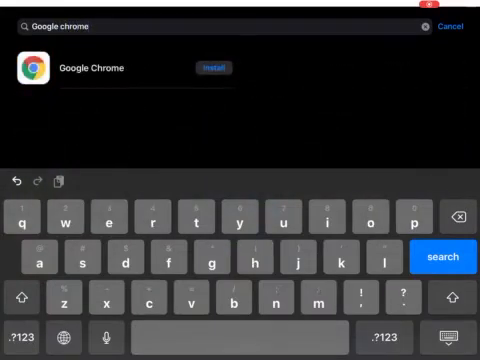
pyautogui.click(209, 68)
pyautogui.write('Duolingo')
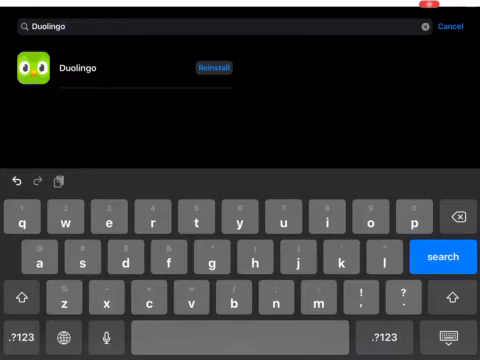
# Tap Reinstall on Duolingo to bring up the Reinstall App alert.
pyautogui.click(214, 68)
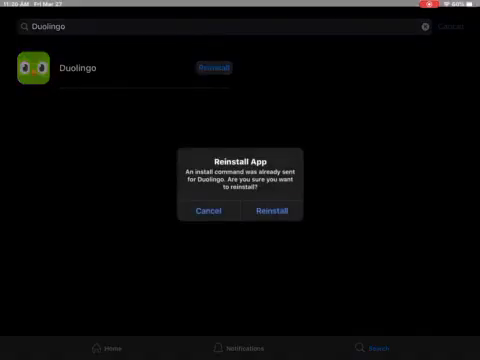